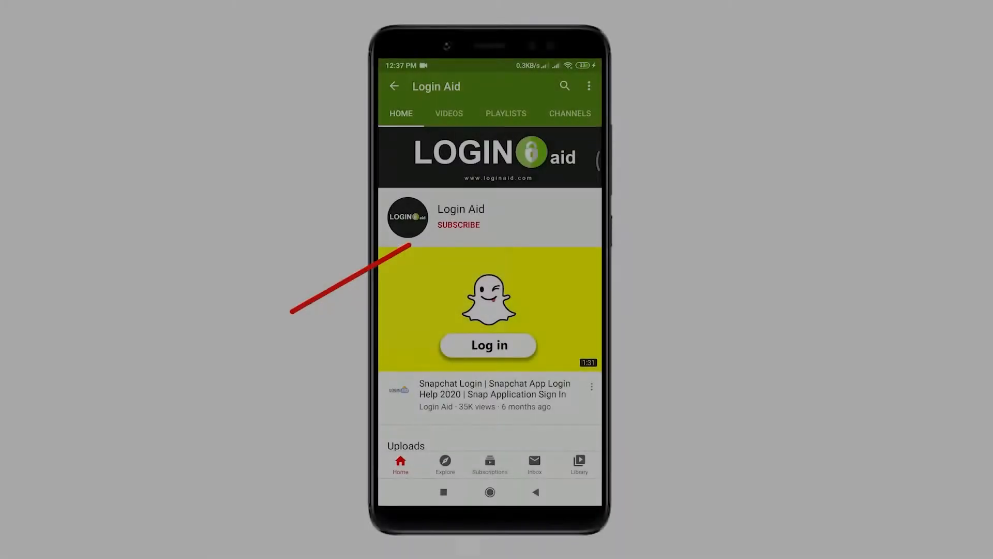
# Start a new Firefox tab and head to Gmail via the address bar
pyautogui.click(458, 224)
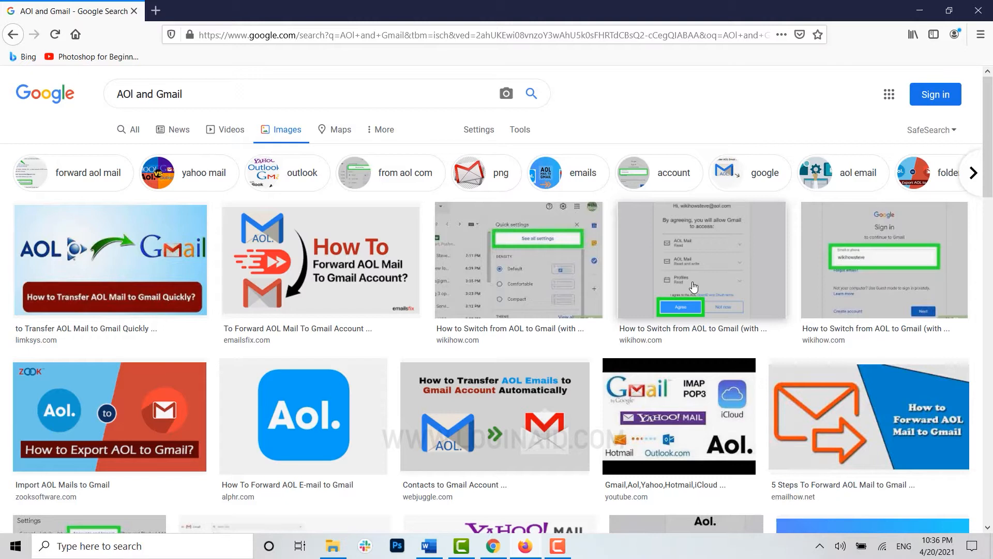
pyautogui.moveTo(732, 89)
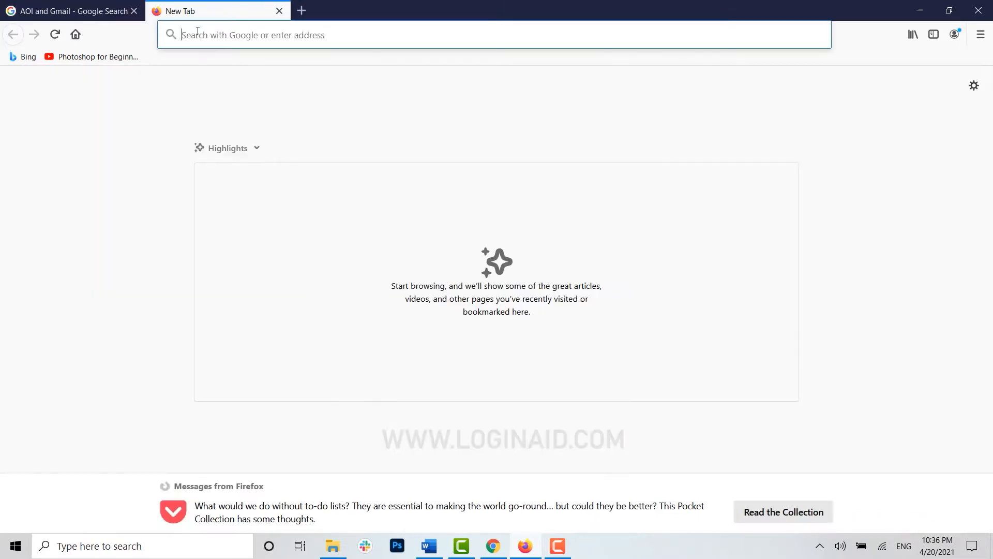
pyautogui.write('Gmai')
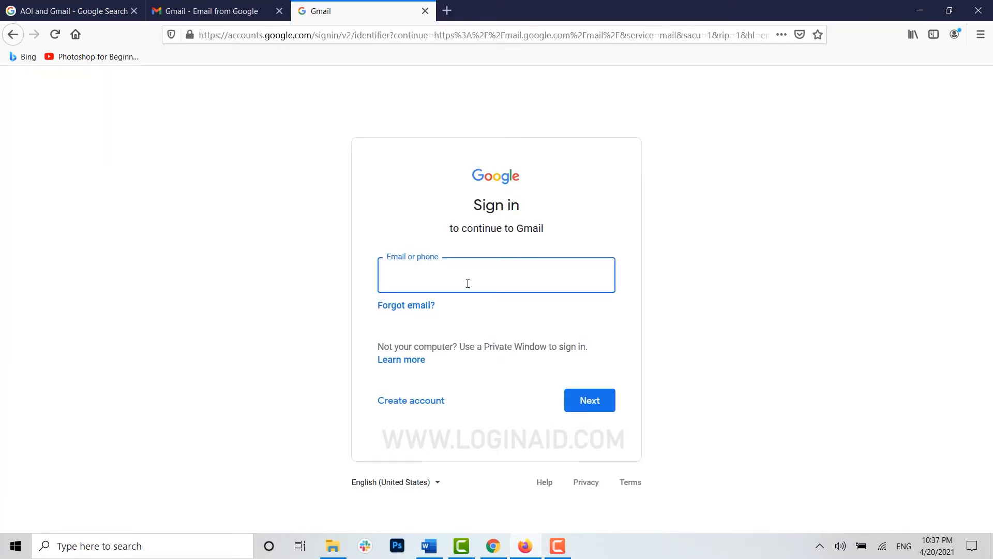
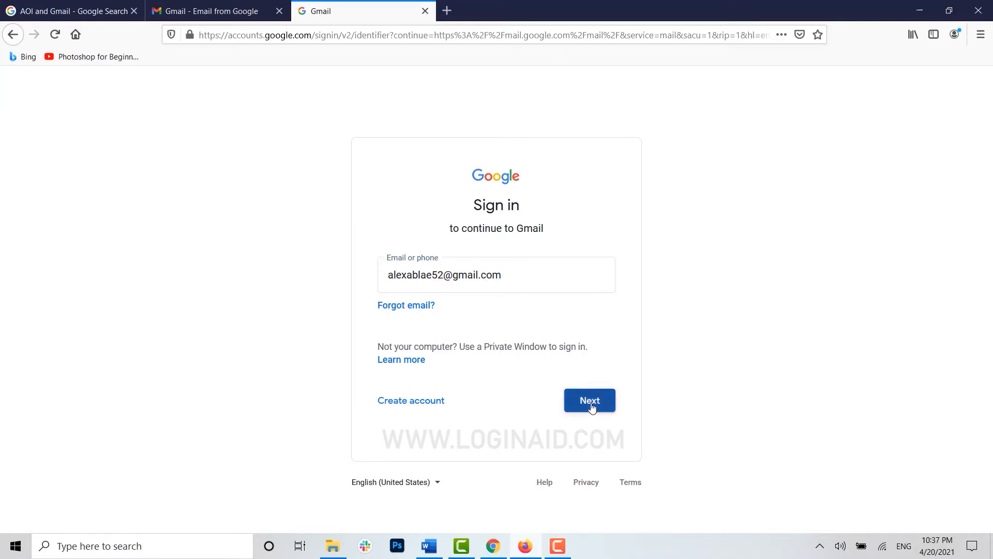
# Enter the Google account email address alexab...gmail.com and continue
pyautogui.click(495, 275)
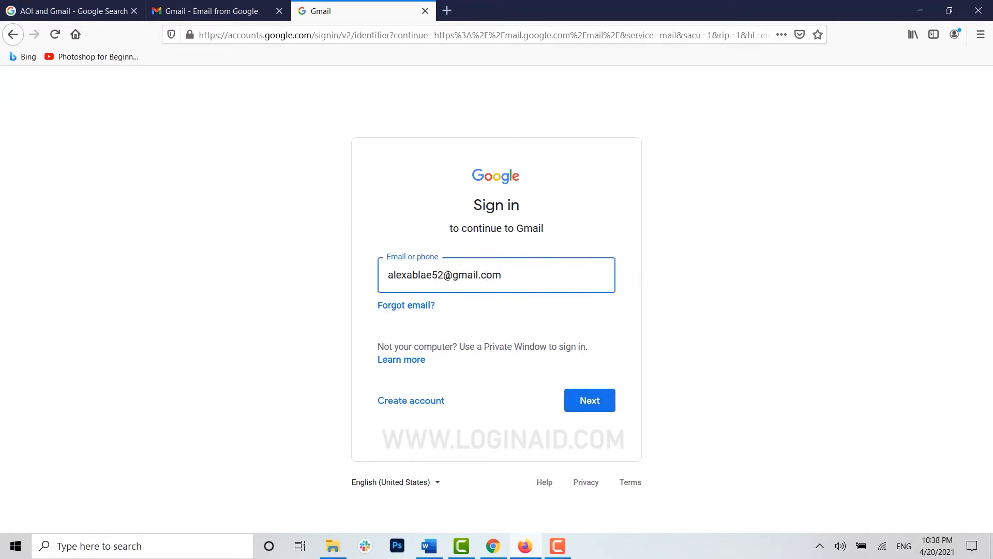
# Enter the account password and finish signing in to reach the inbox
pyautogui.click(587, 399)
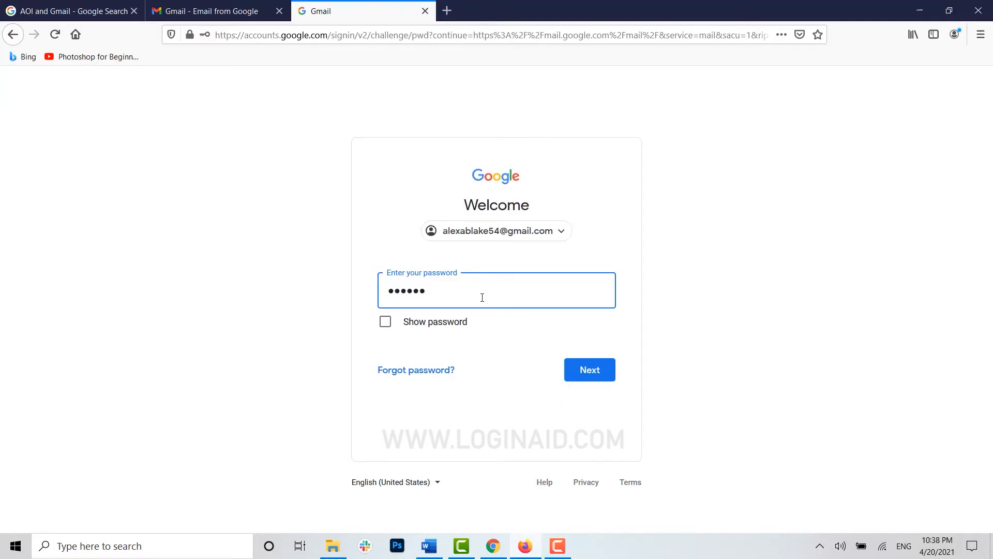
pyautogui.write('••')
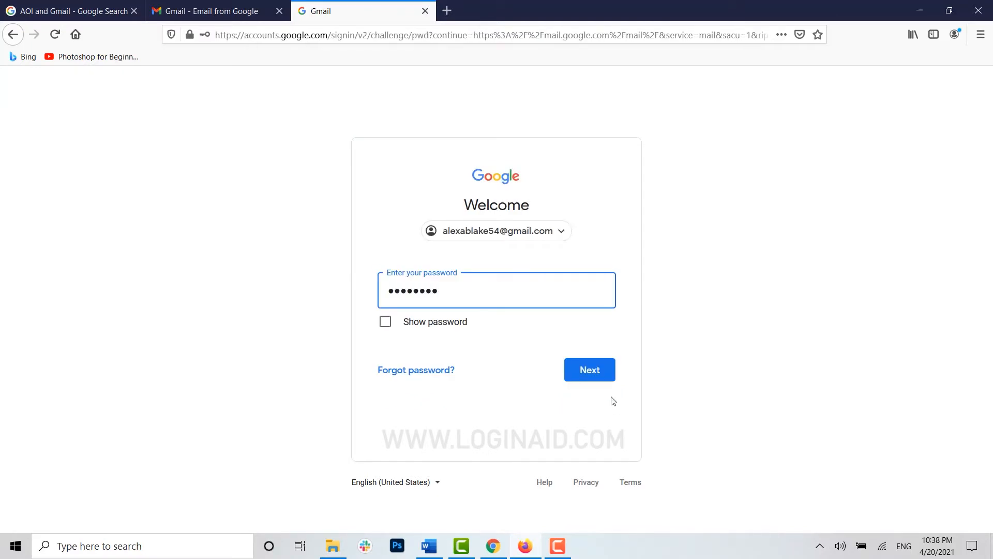
pyautogui.click(589, 369)
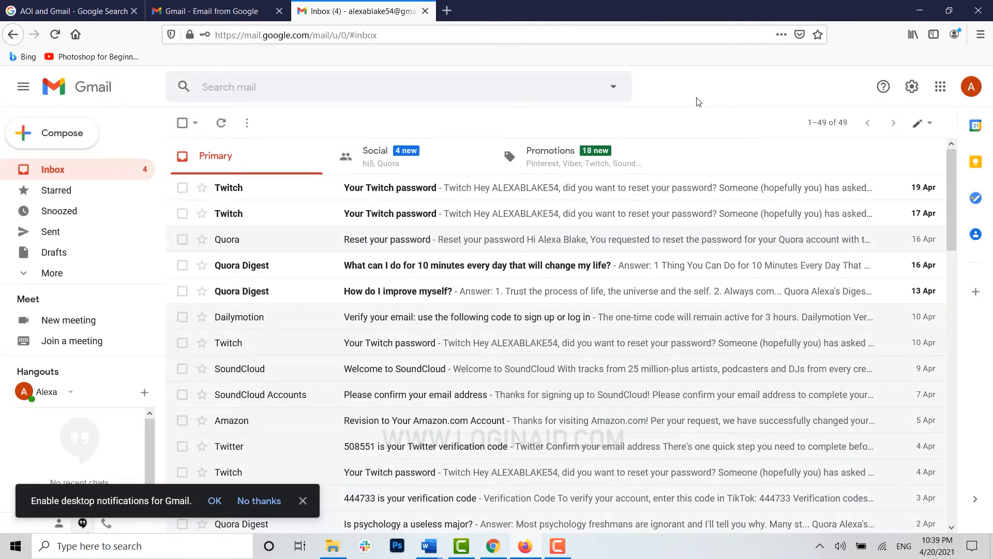
pyautogui.moveTo(912, 87)
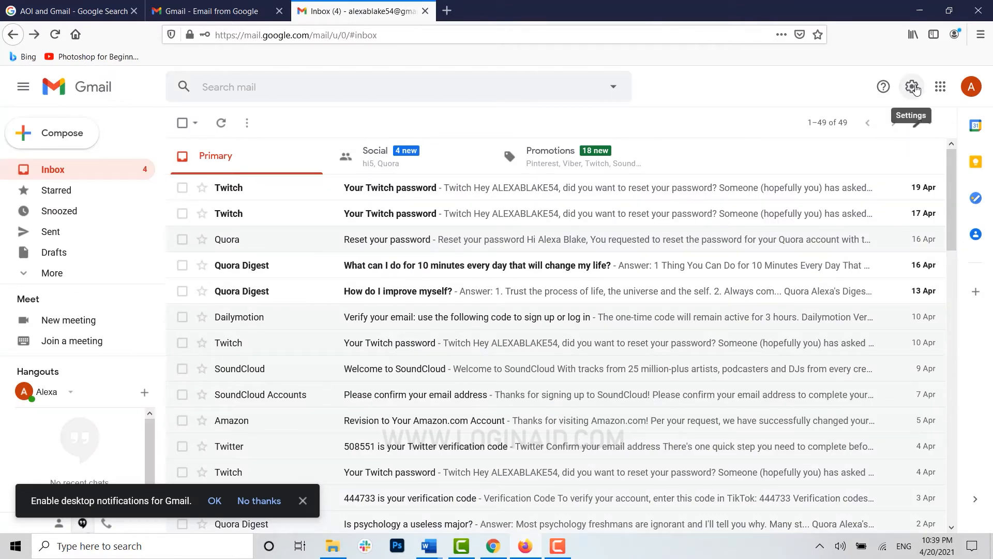
# Go from the gear menu to See all settings and the Accounts and Import section
pyautogui.click(912, 87)
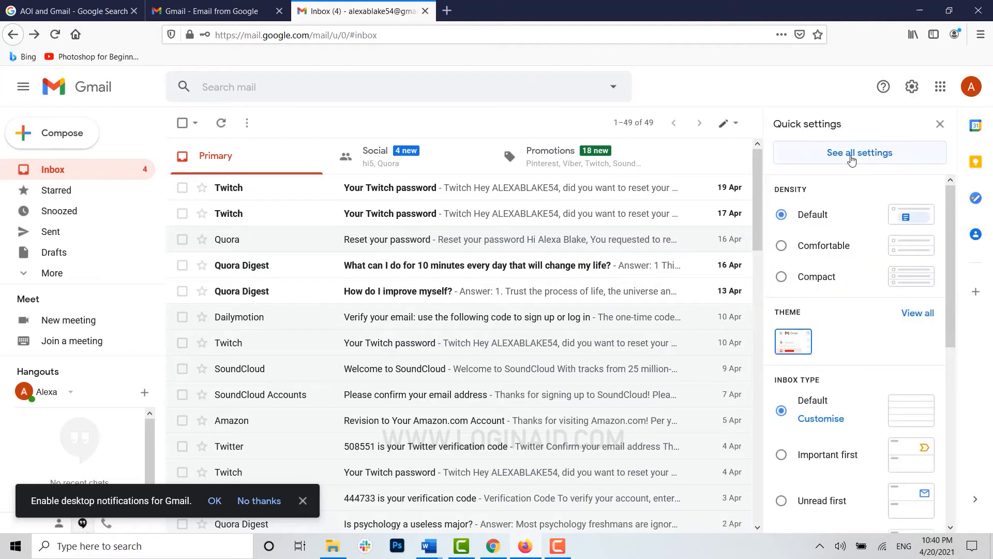
pyautogui.click(859, 153)
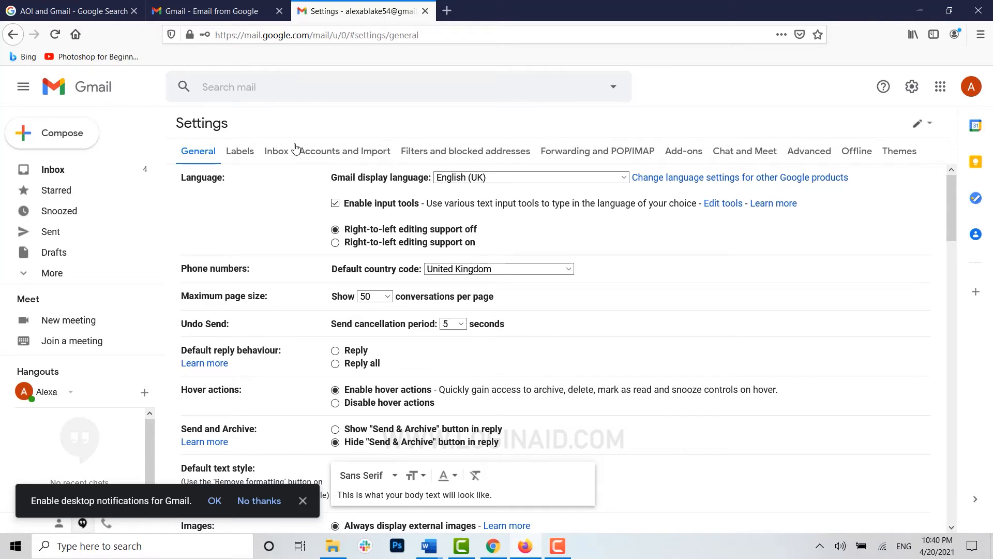
pyautogui.click(344, 151)
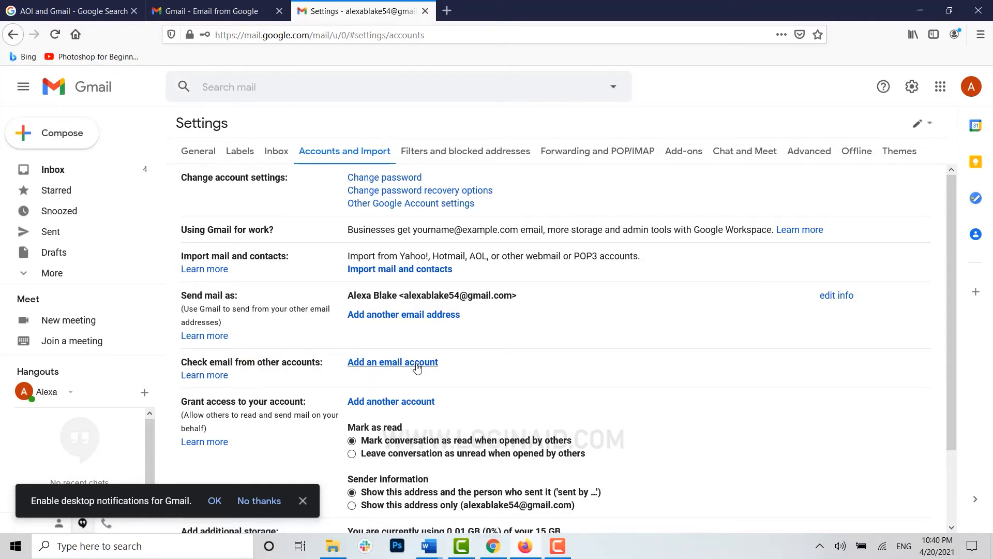
pyautogui.click(392, 362)
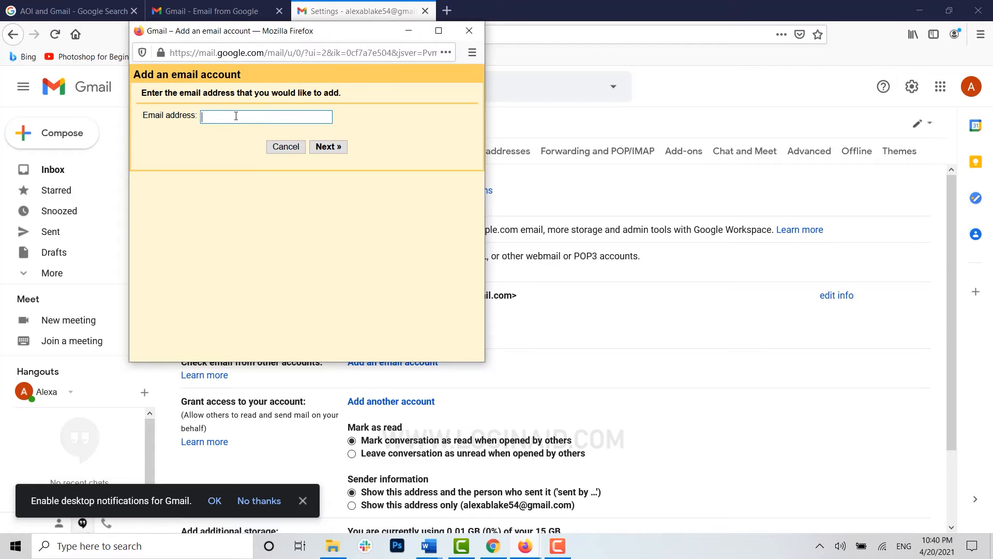
pyautogui.write('bla')
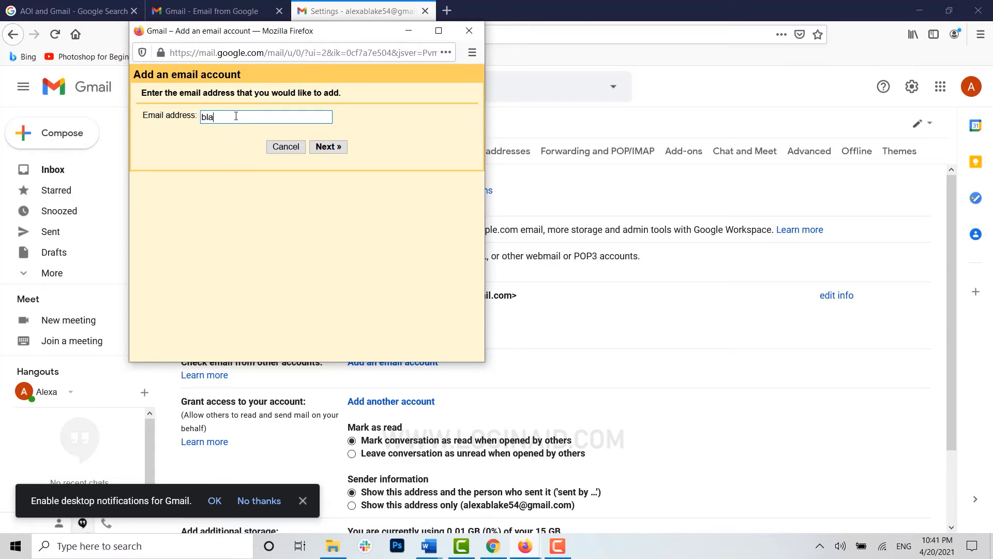
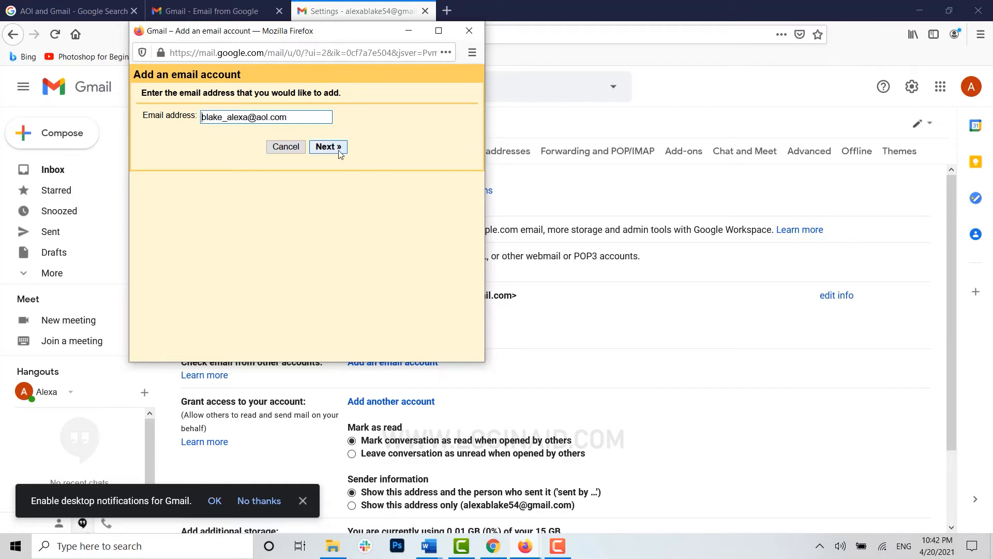
pyautogui.click(328, 146)
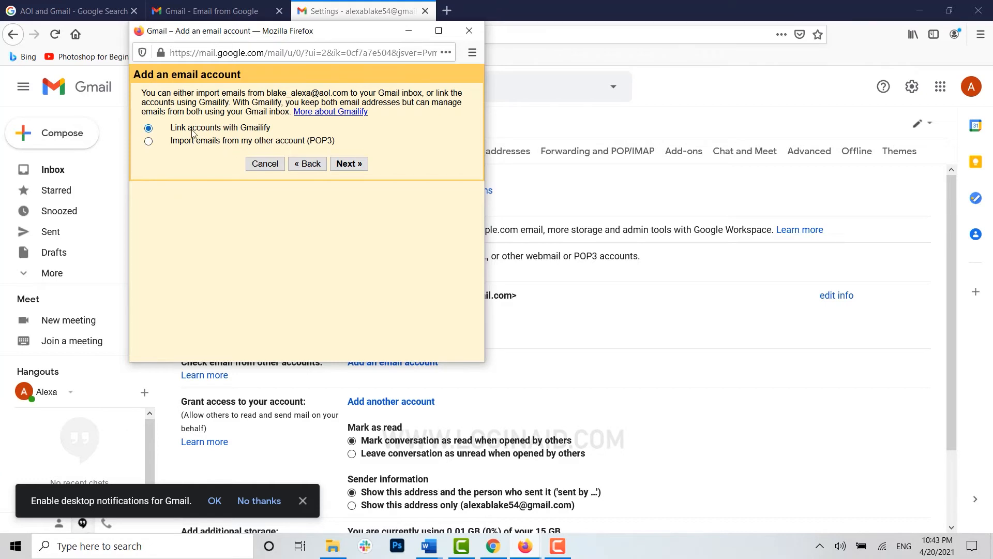
pyautogui.moveTo(262, 137)
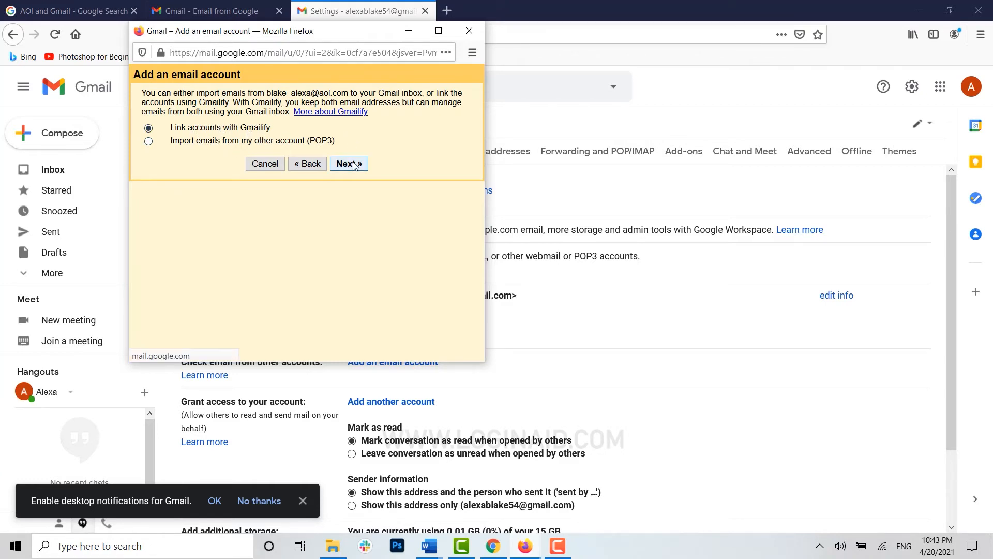
# Link via Gmailify: sign in with the AOL username and password and agree to grant Gmail access
pyautogui.click(348, 164)
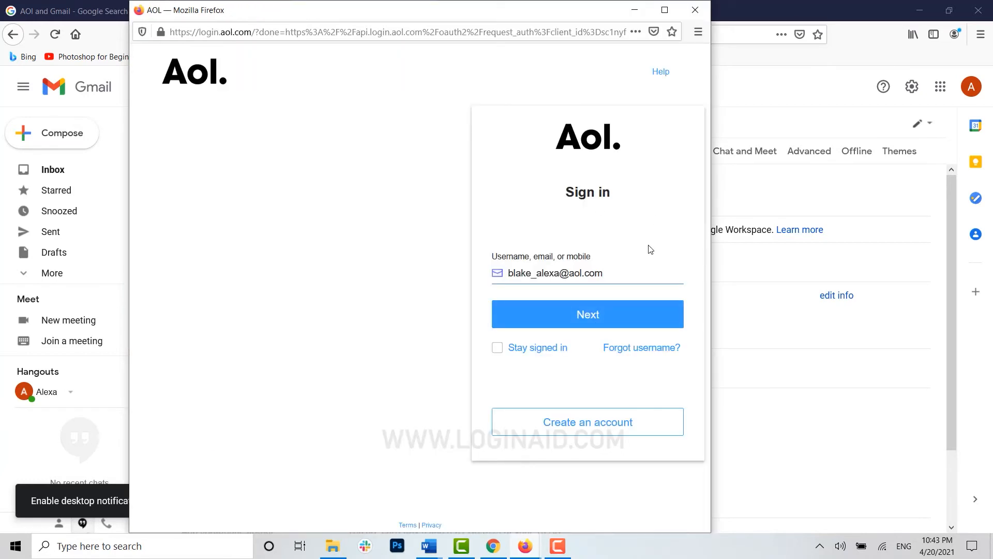
pyautogui.moveTo(586, 315)
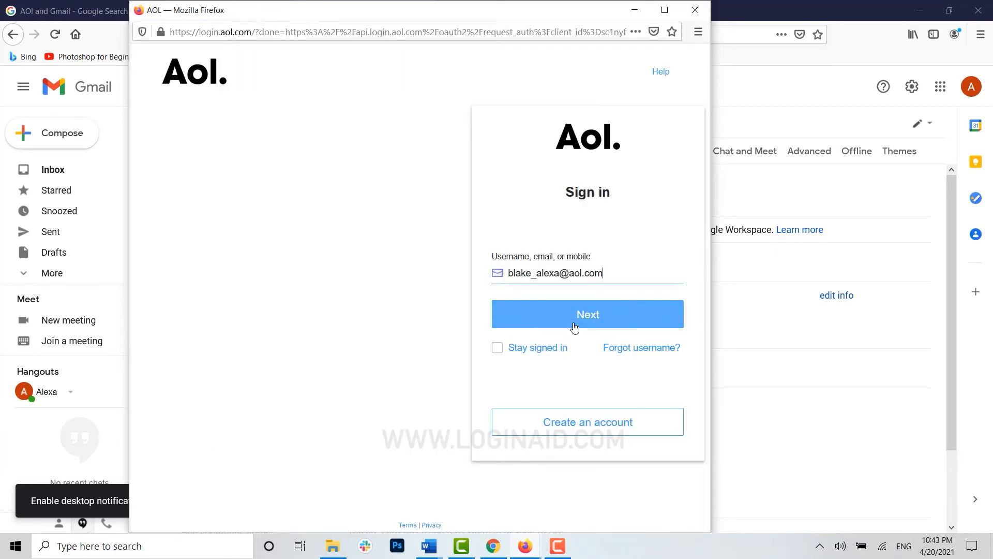
pyautogui.moveTo(607, 295)
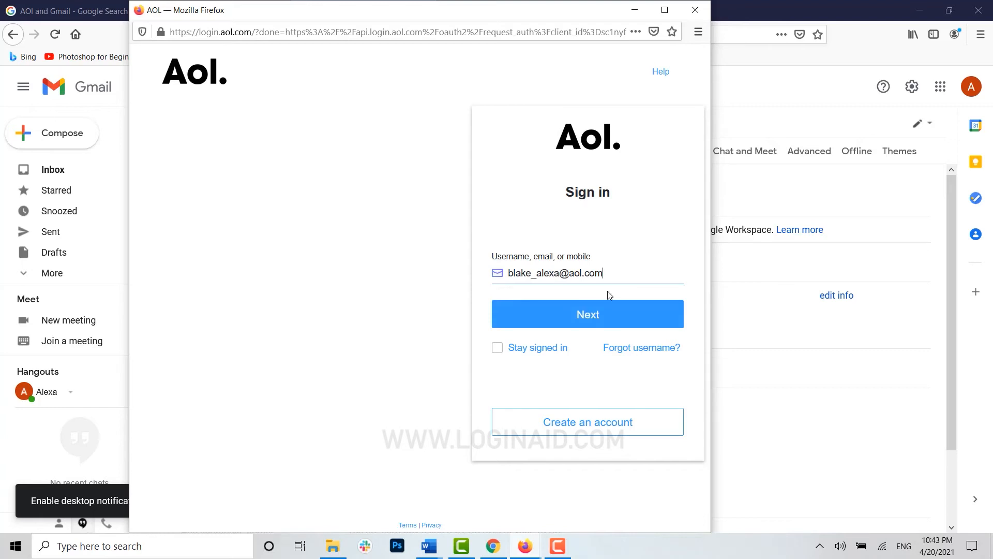
pyautogui.click(586, 315)
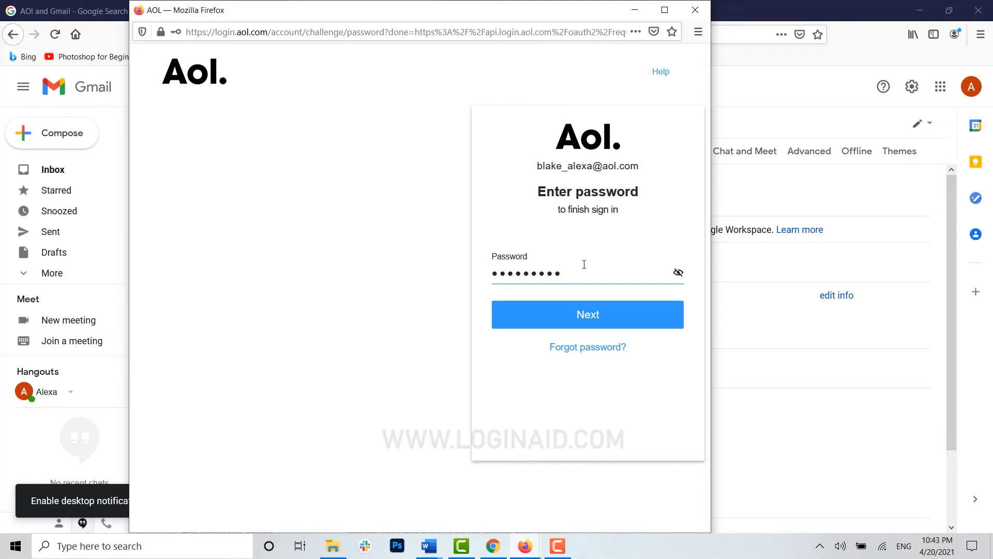
pyautogui.click(586, 315)
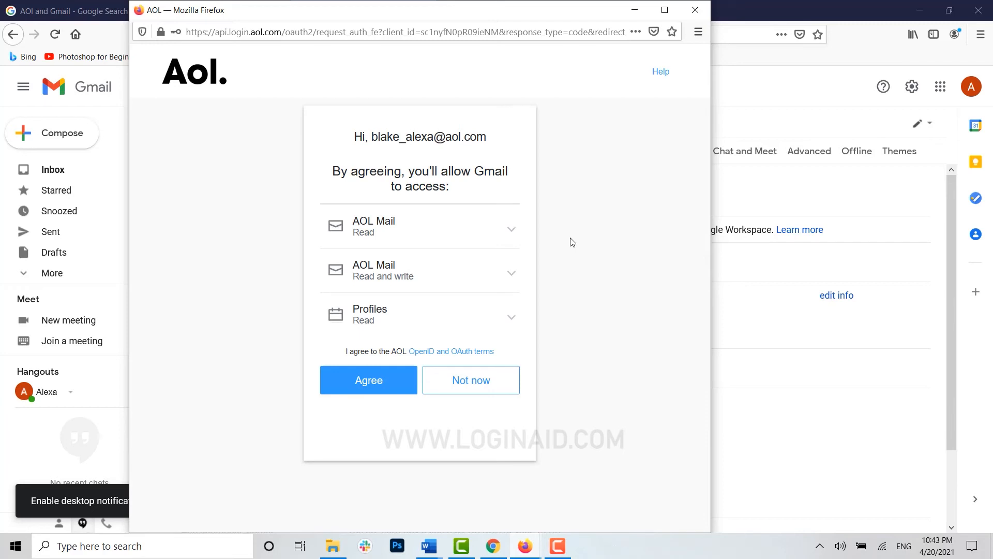
pyautogui.moveTo(453, 317)
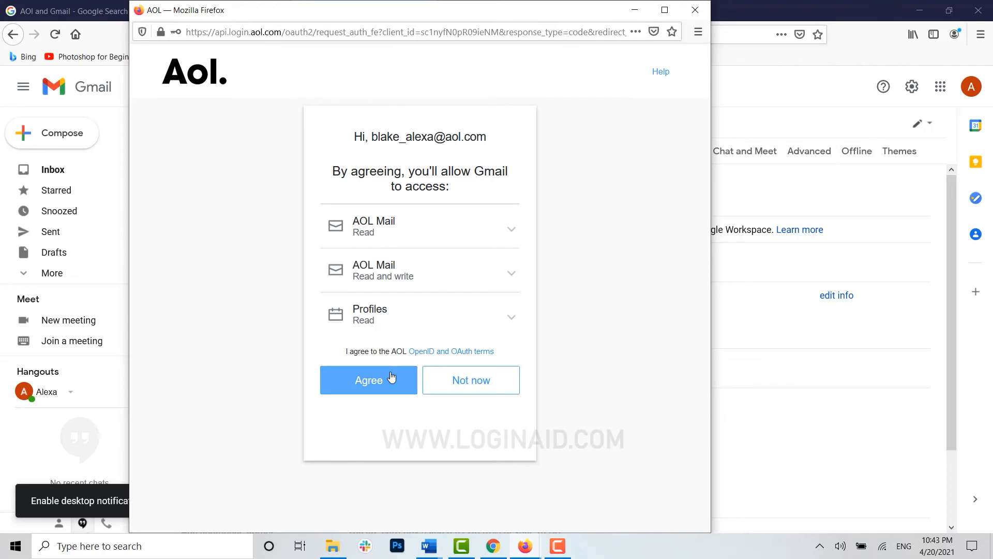
pyautogui.click(368, 380)
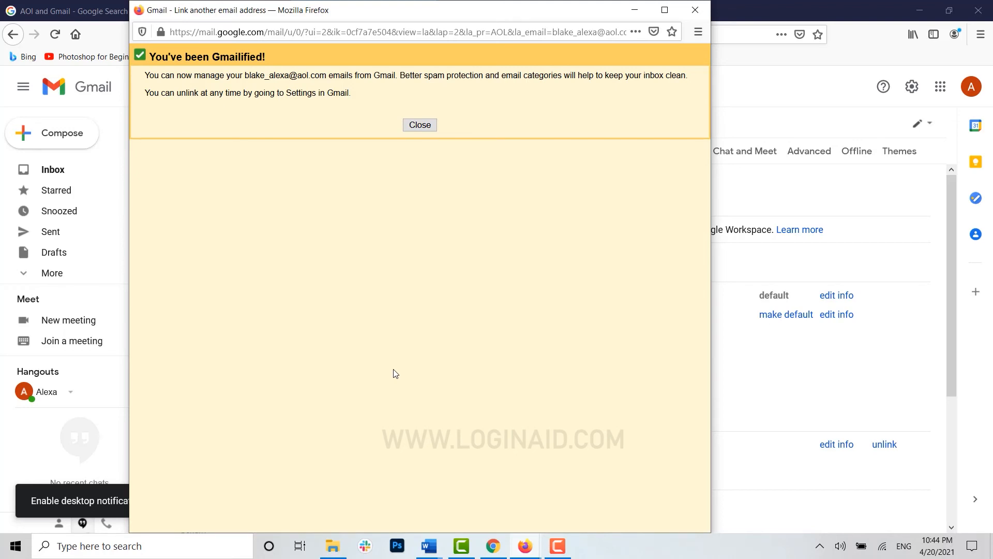
# Close the Gmailified confirmation and view the AOL account listed under Check email from other accounts
pyautogui.click(419, 125)
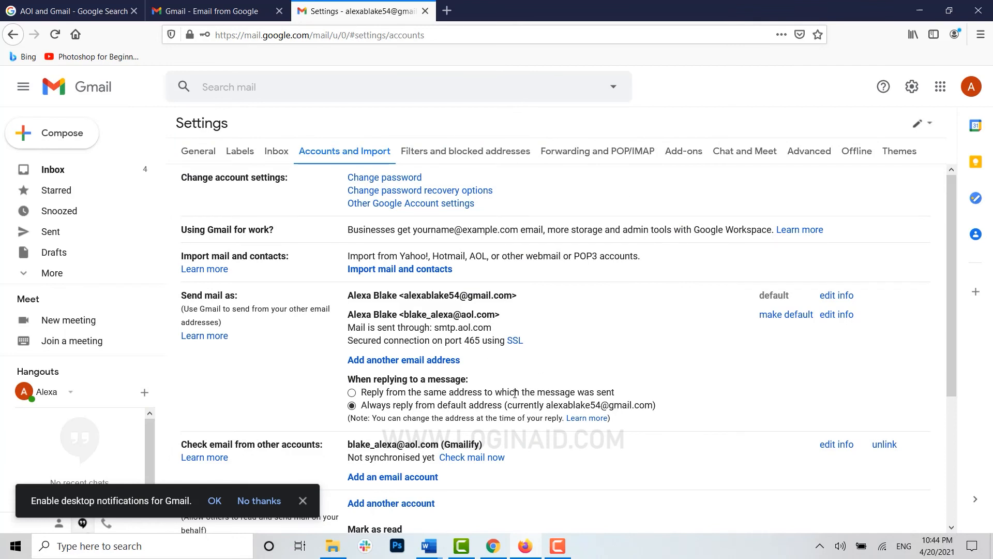
pyautogui.scroll(-3)
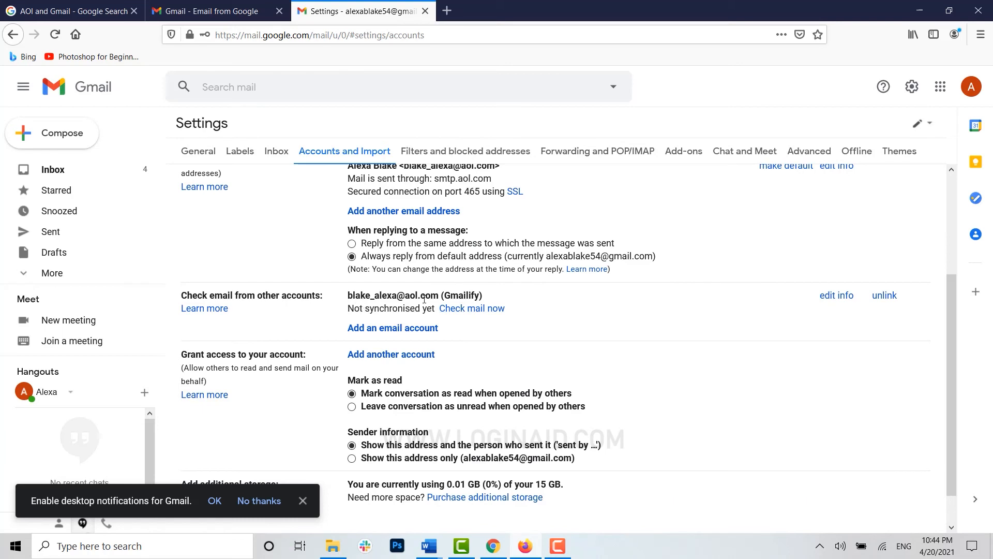
pyautogui.moveTo(606, 321)
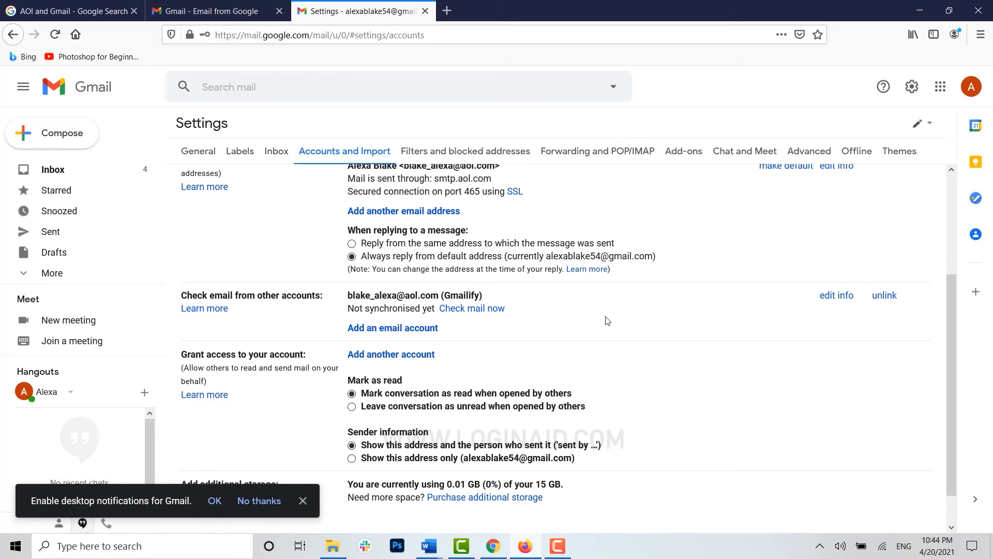